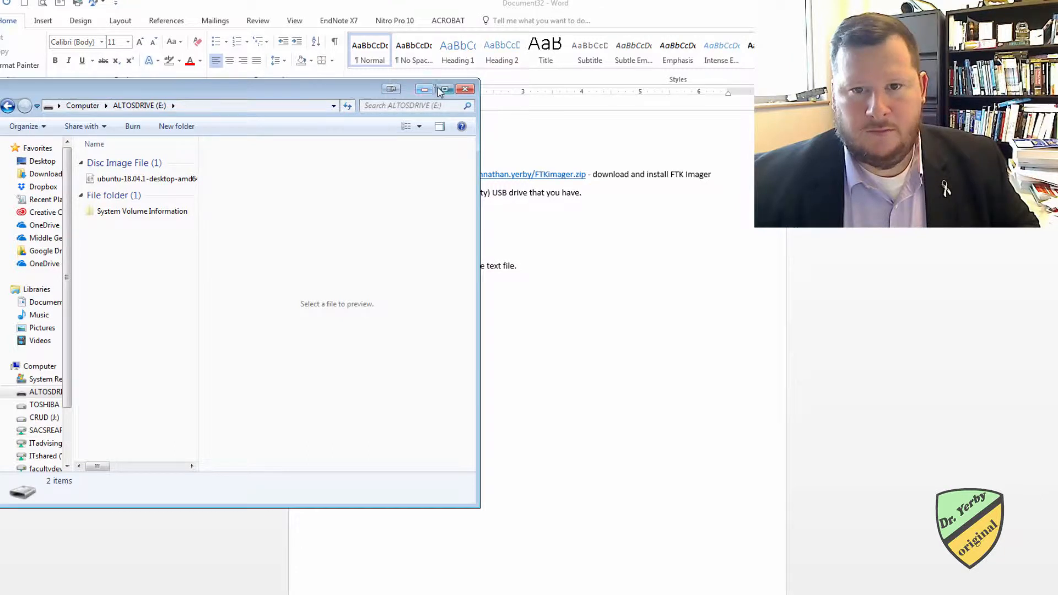
# Step: Create a new empty text document on the ALTOSDRIVE (E:) drive via New > Text Document
pyautogui.click(444, 88)
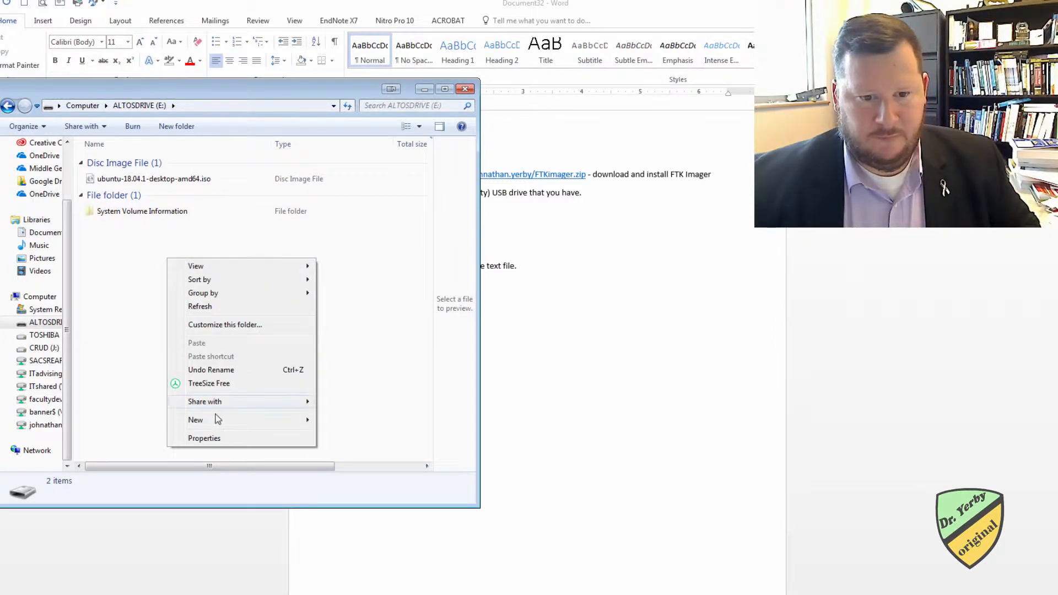
pyautogui.click(195, 420)
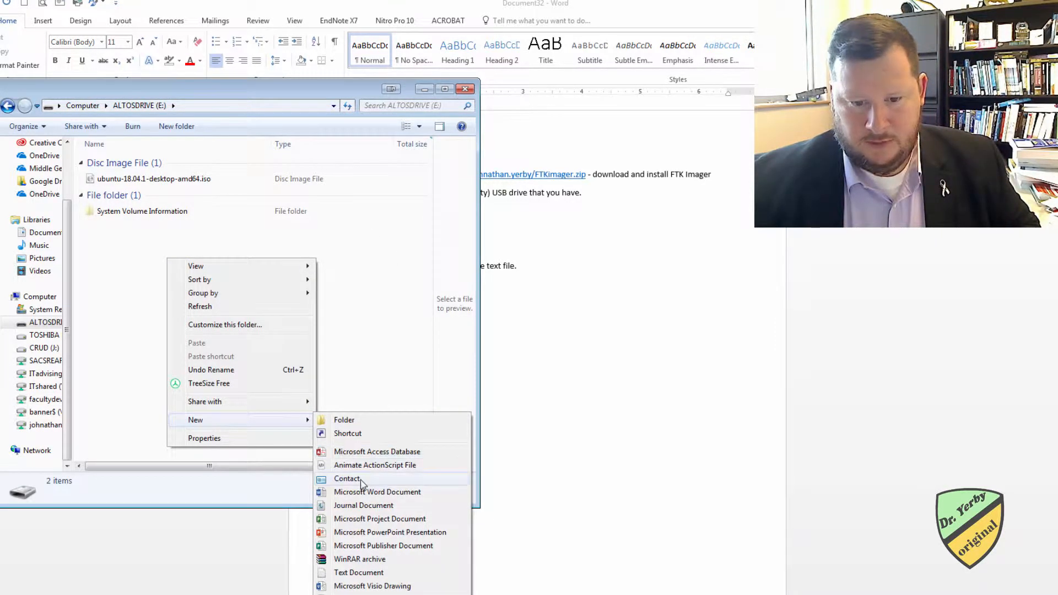
pyautogui.click(358, 572)
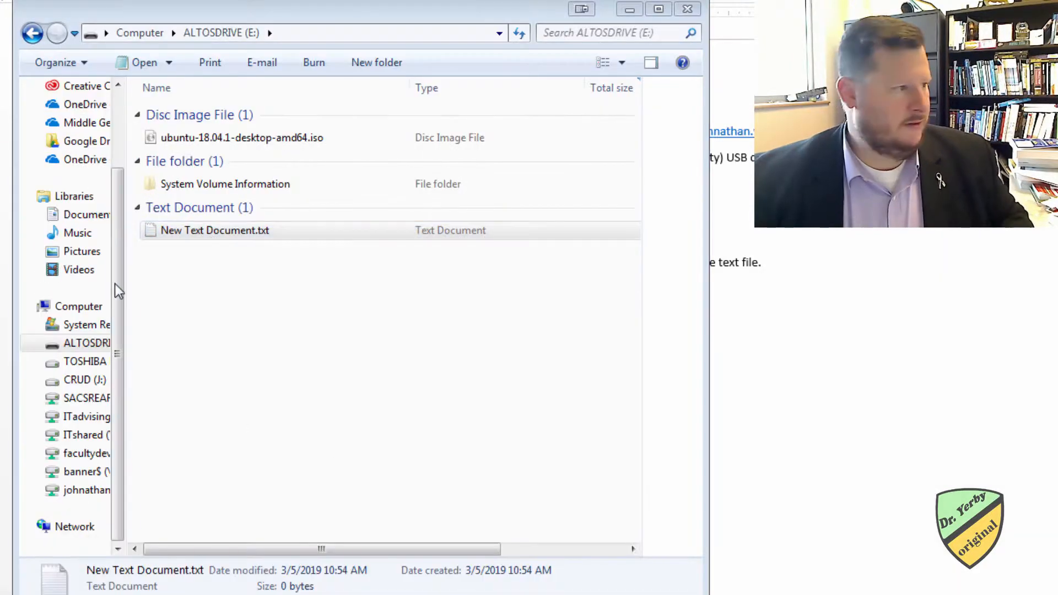
# Step: Write 'This is a test.' in Notepad, then close and save the document
pyautogui.write('This is a te')
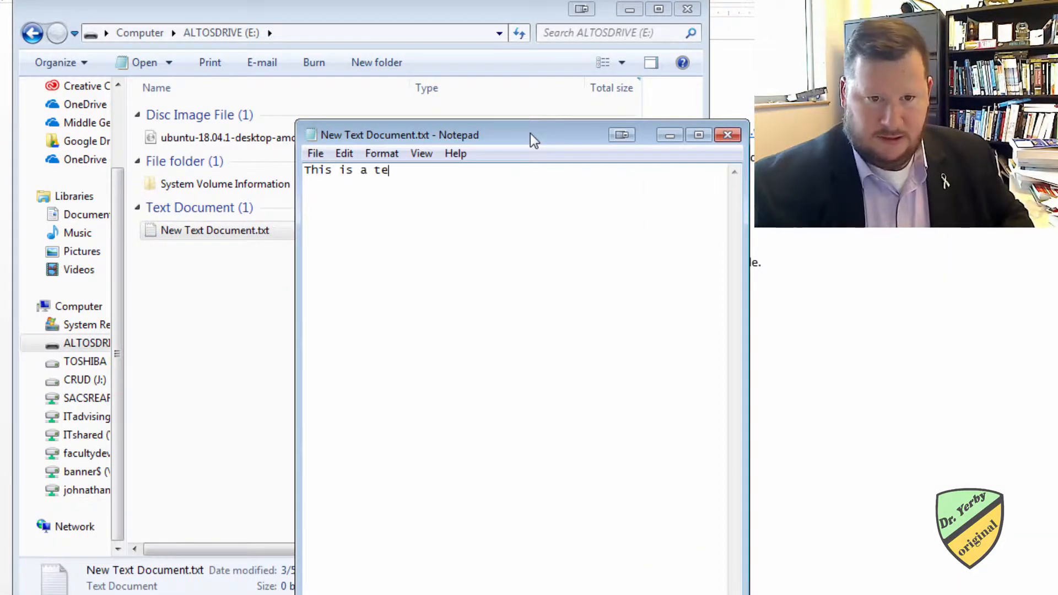
pyautogui.click(727, 135)
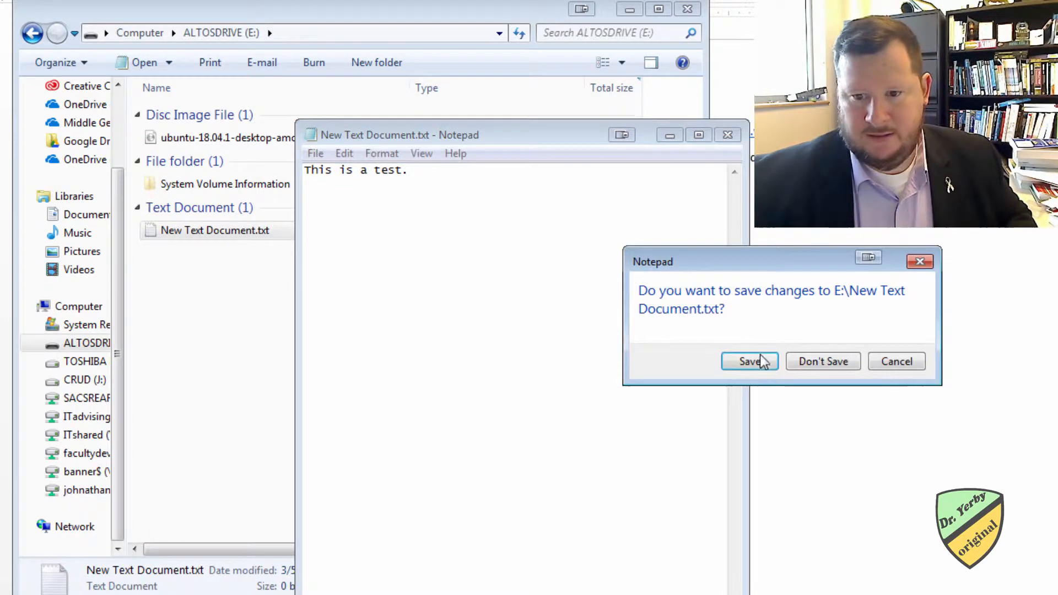
pyautogui.click(748, 361)
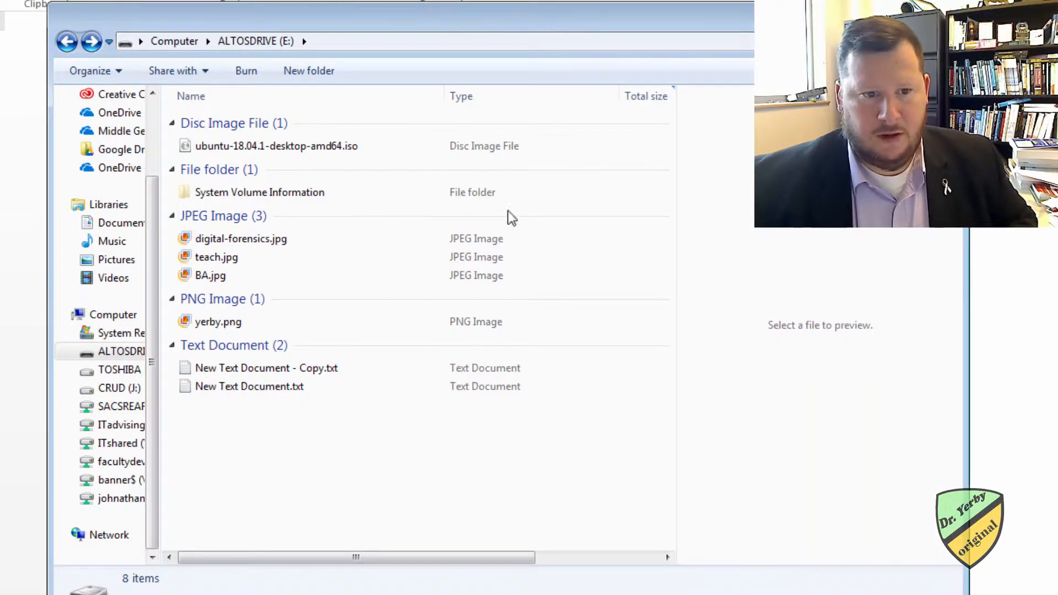
# Step: Select digital-forensics.jpg, teach.jpg and the text-file copy, then Shift+Delete them
pyautogui.click(217, 257)
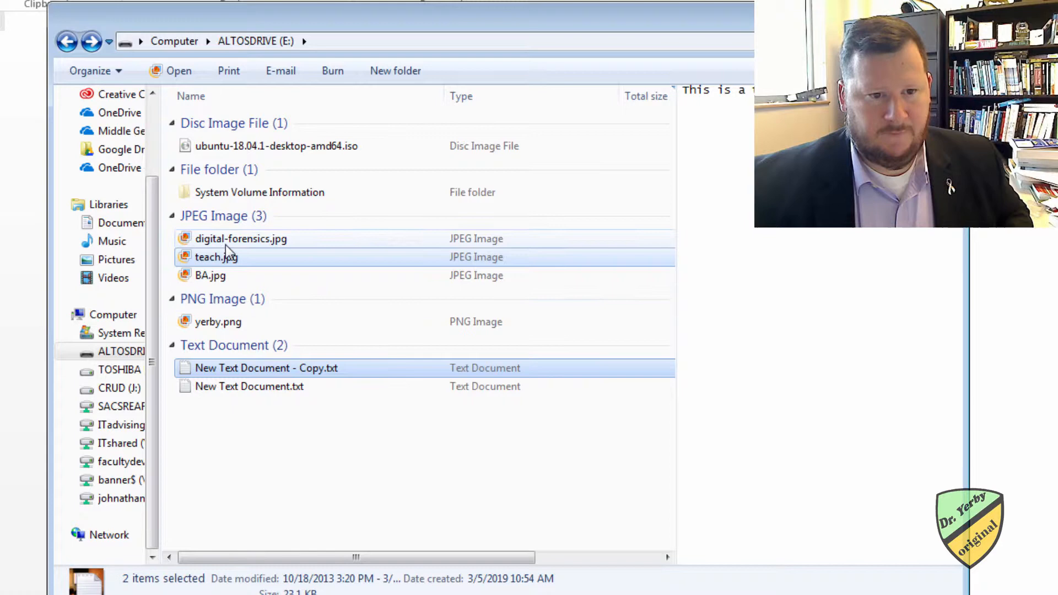
pyautogui.click(241, 238)
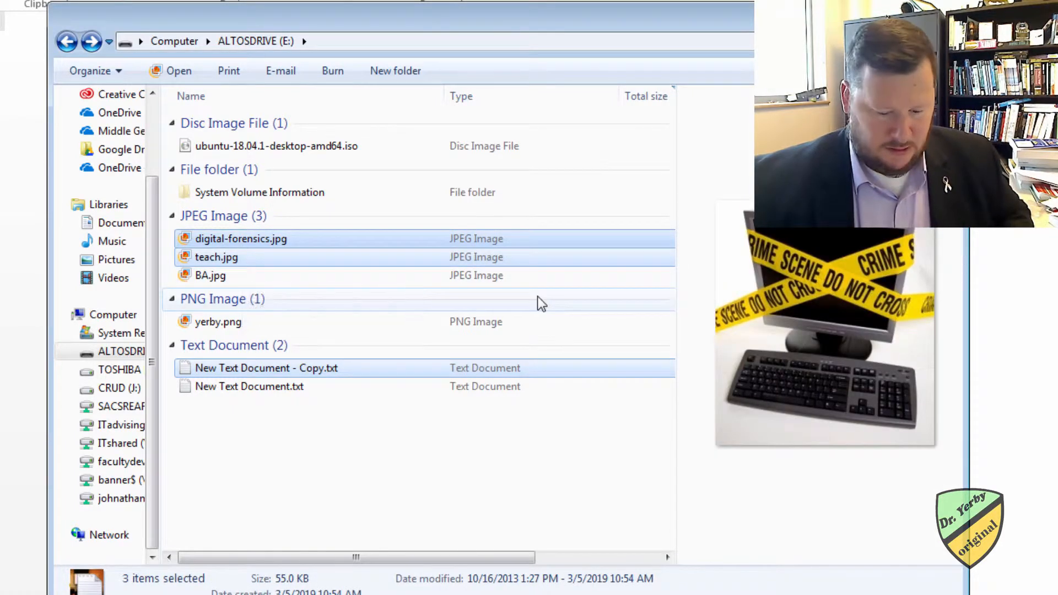
pyautogui.press('delete')
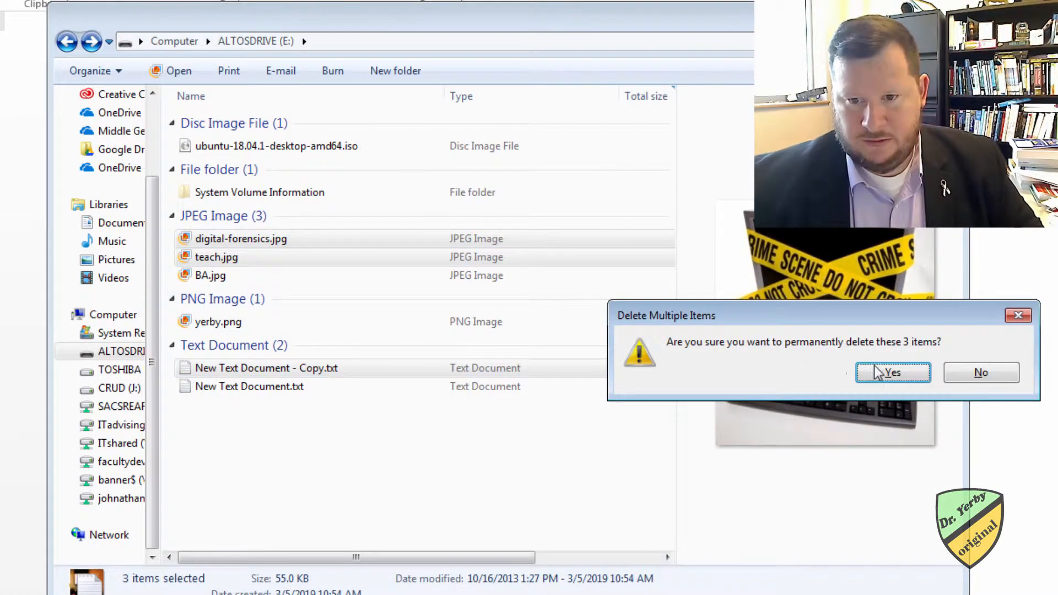
pyautogui.click(892, 372)
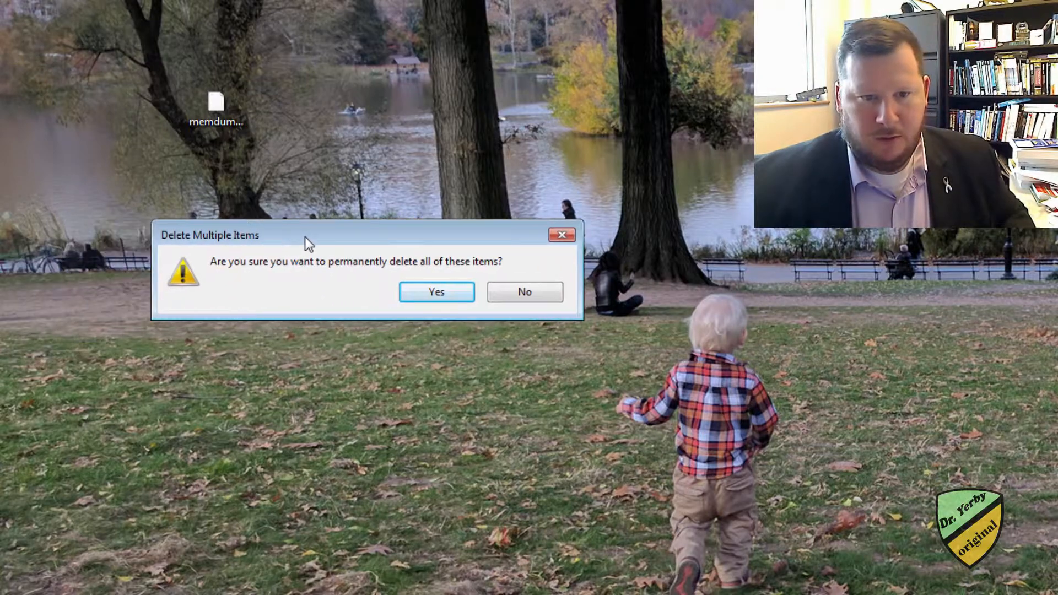
# Step: Confirm the permanent deletion in the Delete Multiple Items dialog
pyautogui.click(436, 292)
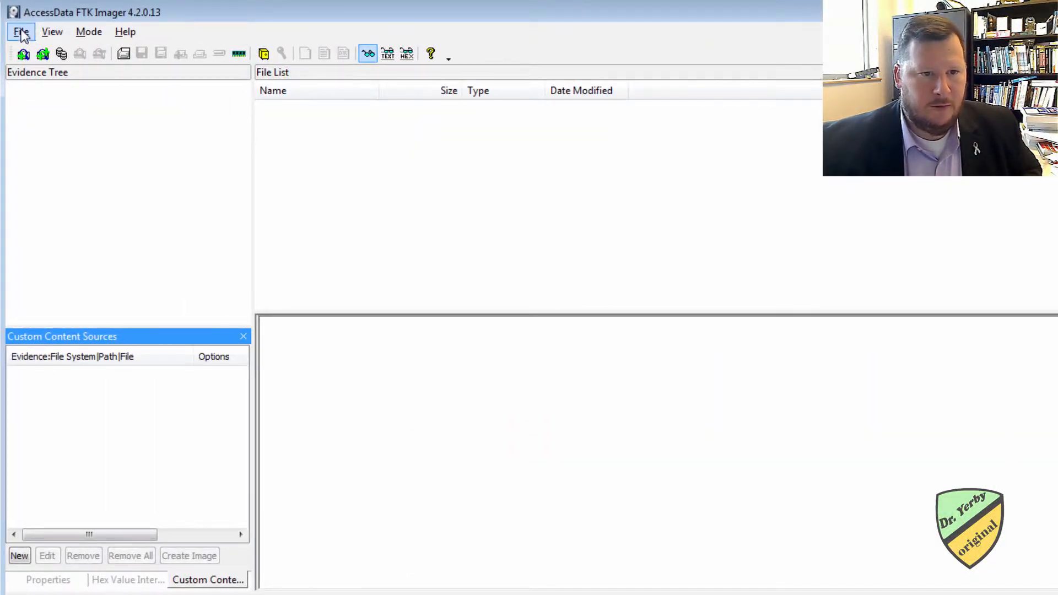
# Step: Add PHYSICALDRIVE2 (4GB USB device) as a physical drive evidence item
pyautogui.click(21, 31)
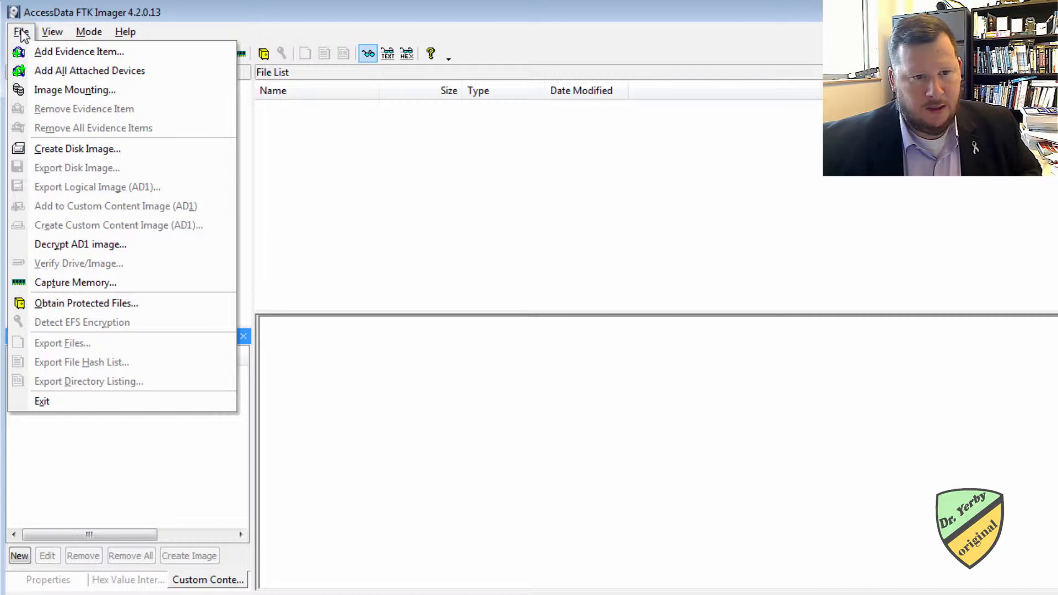
pyautogui.moveTo(79, 52)
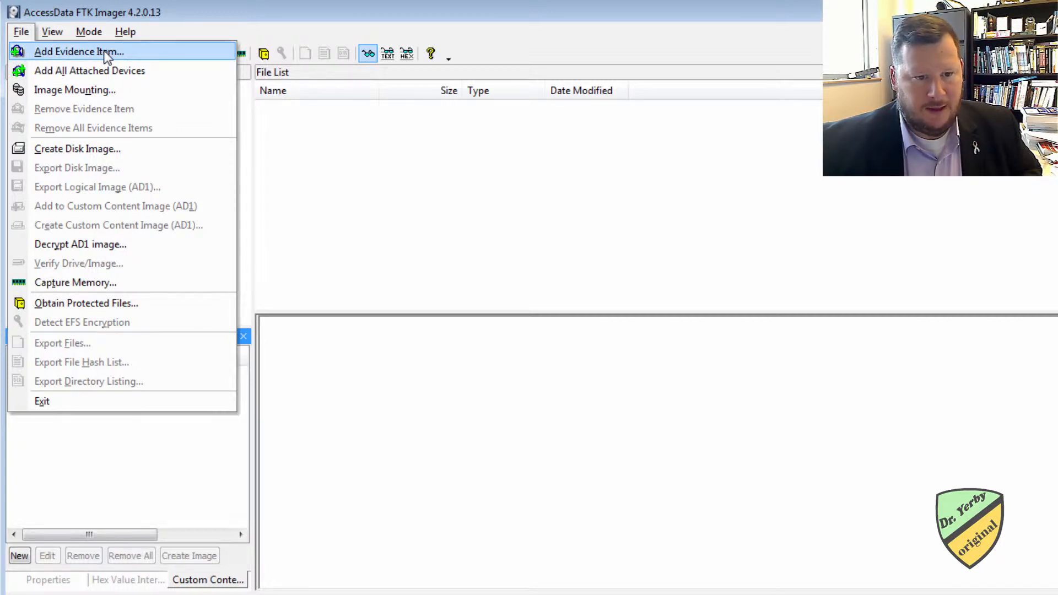
pyautogui.click(78, 51)
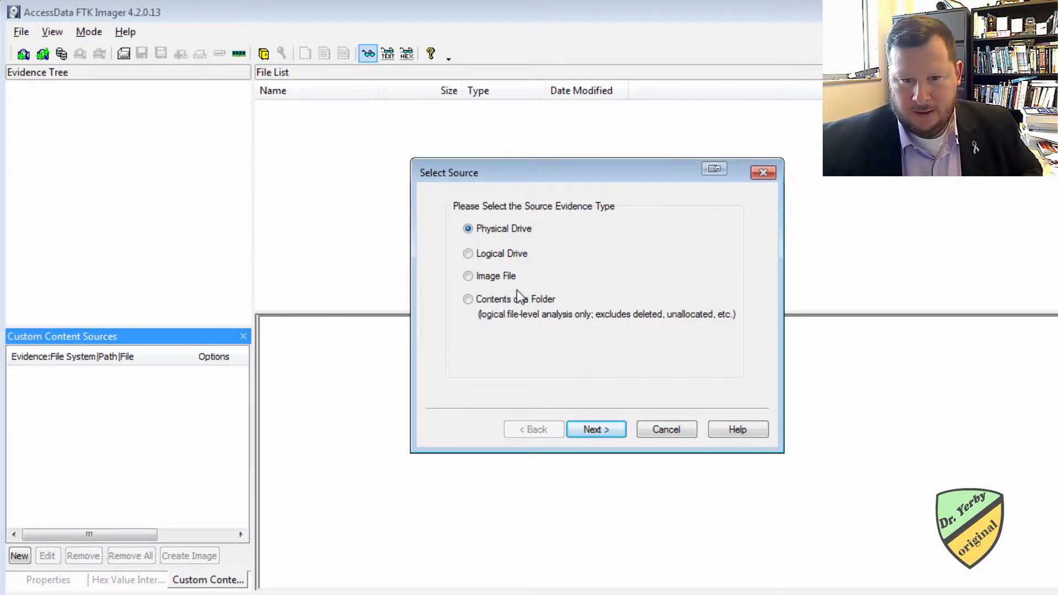
pyautogui.moveTo(489, 280)
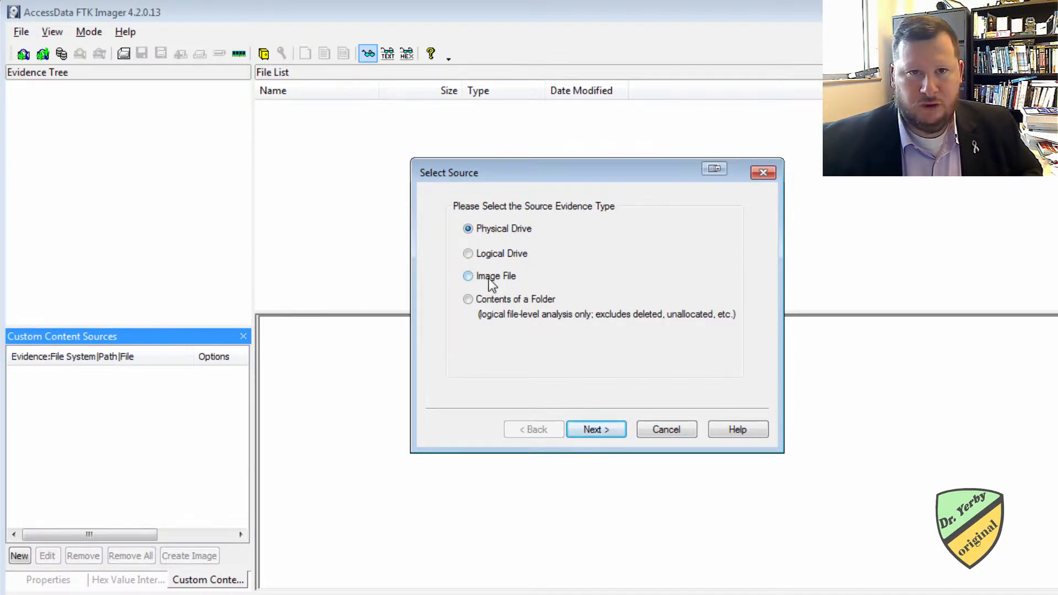
pyautogui.moveTo(505, 282)
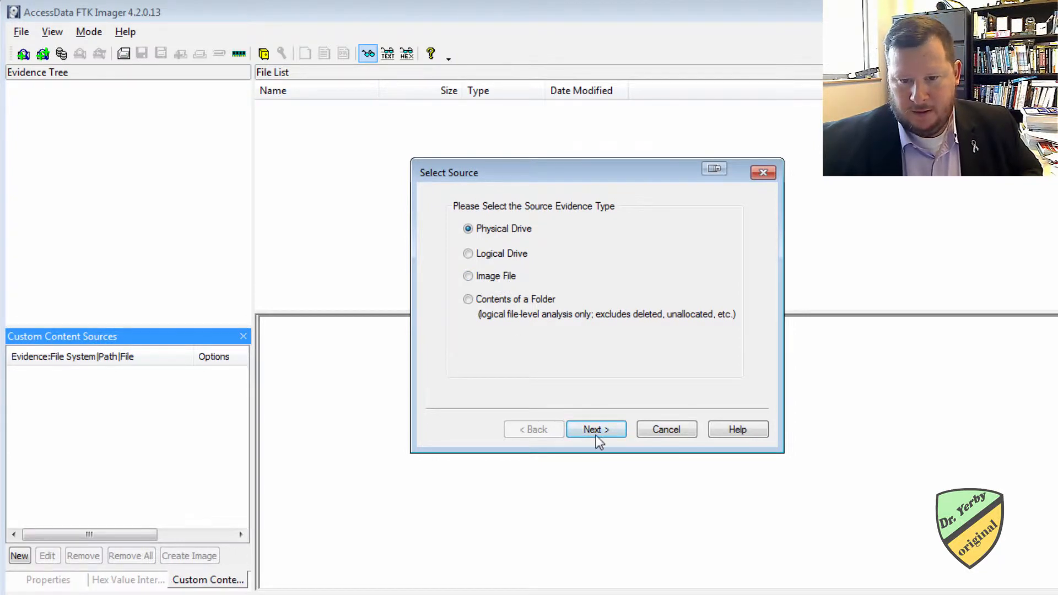
pyautogui.click(595, 429)
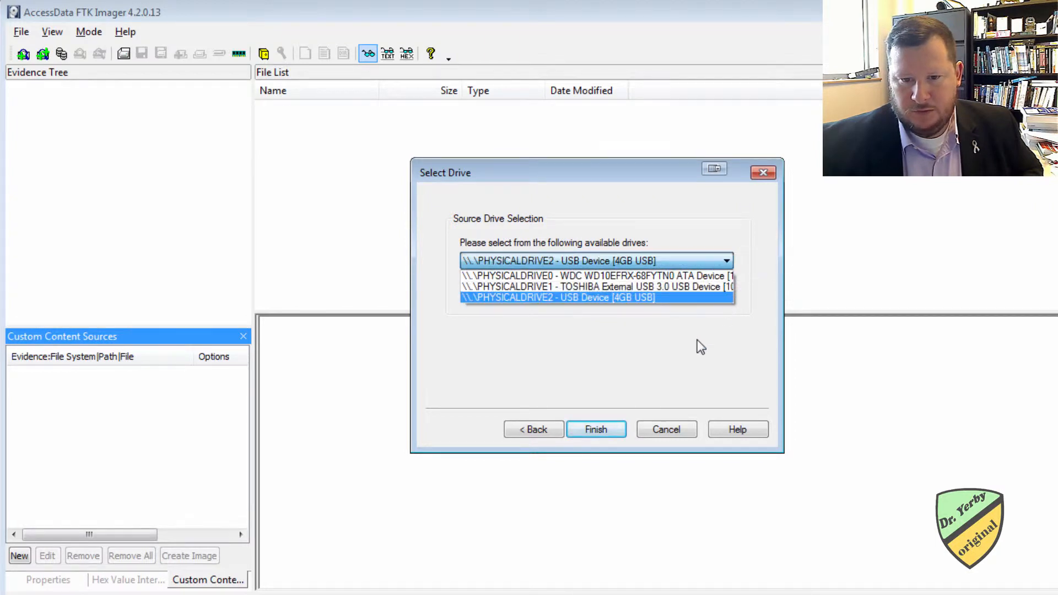
pyautogui.click(595, 298)
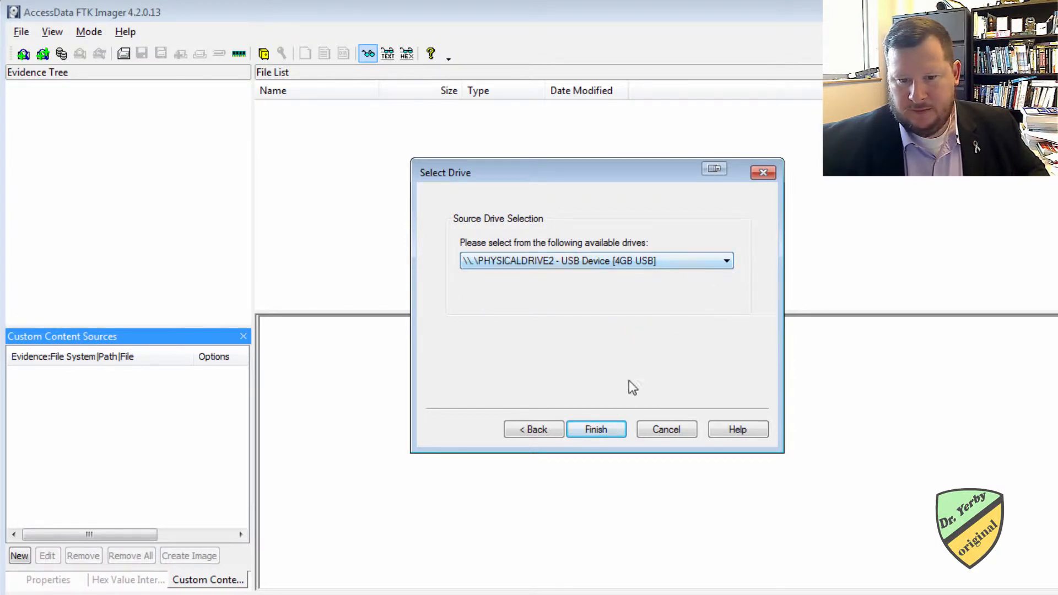
pyautogui.click(595, 429)
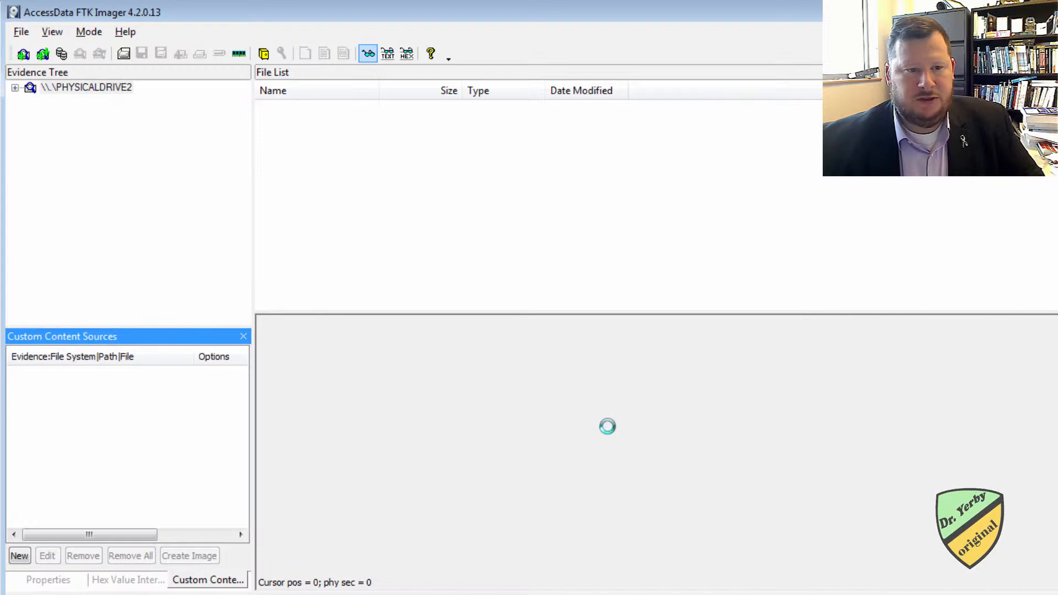
# Step: Sort the ALTOSDRIVE root file list by name descending and preview yerby.png
pyautogui.click(98, 126)
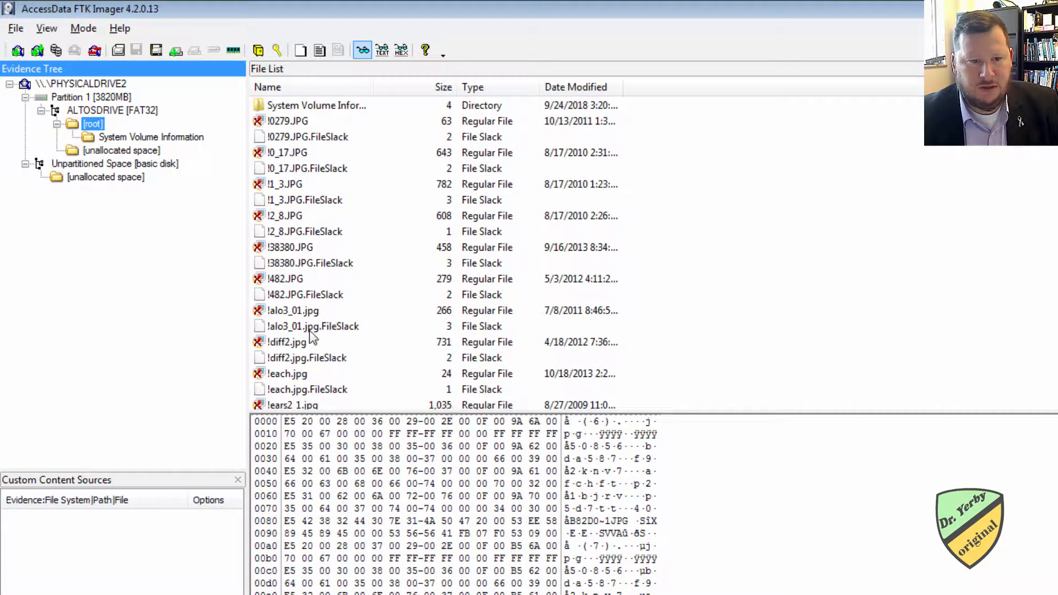
pyautogui.click(307, 357)
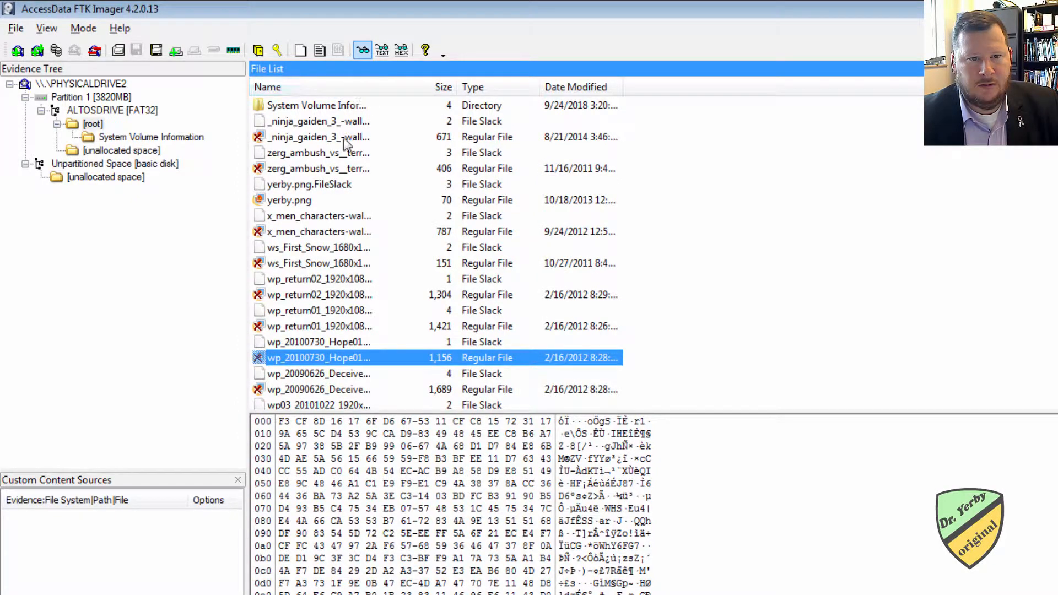
pyautogui.click(289, 200)
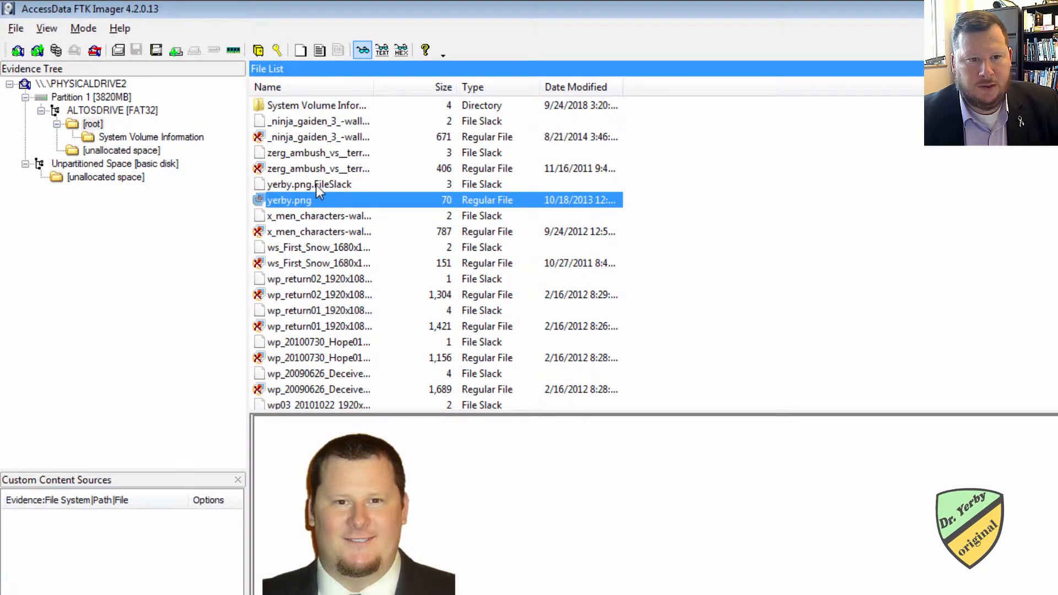
pyautogui.click(320, 231)
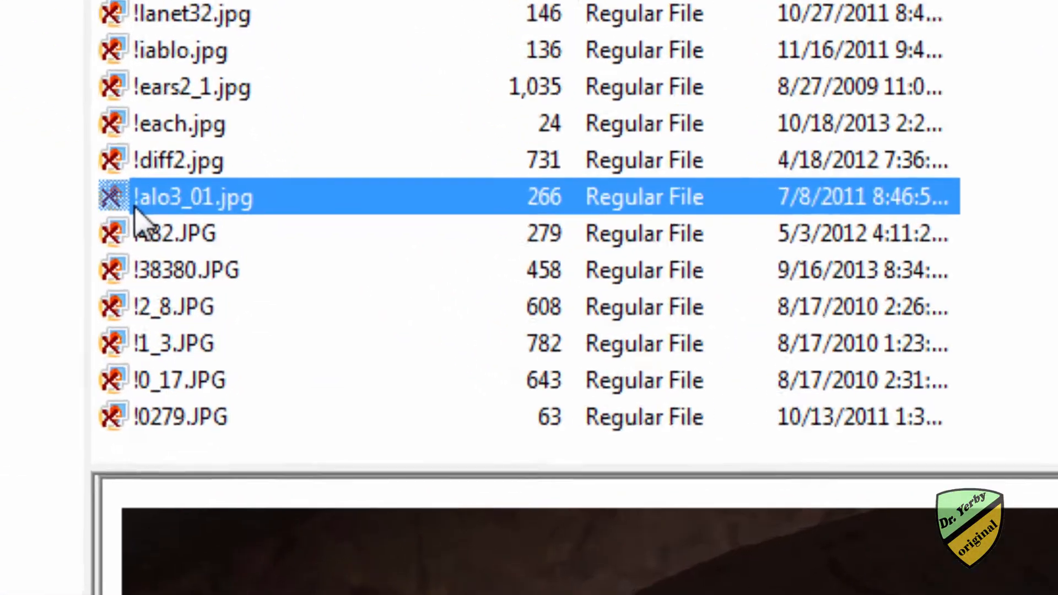
# Step: Preview the deleted !each.jpg and sort the file list by Date Modified
pyautogui.scroll(-3)
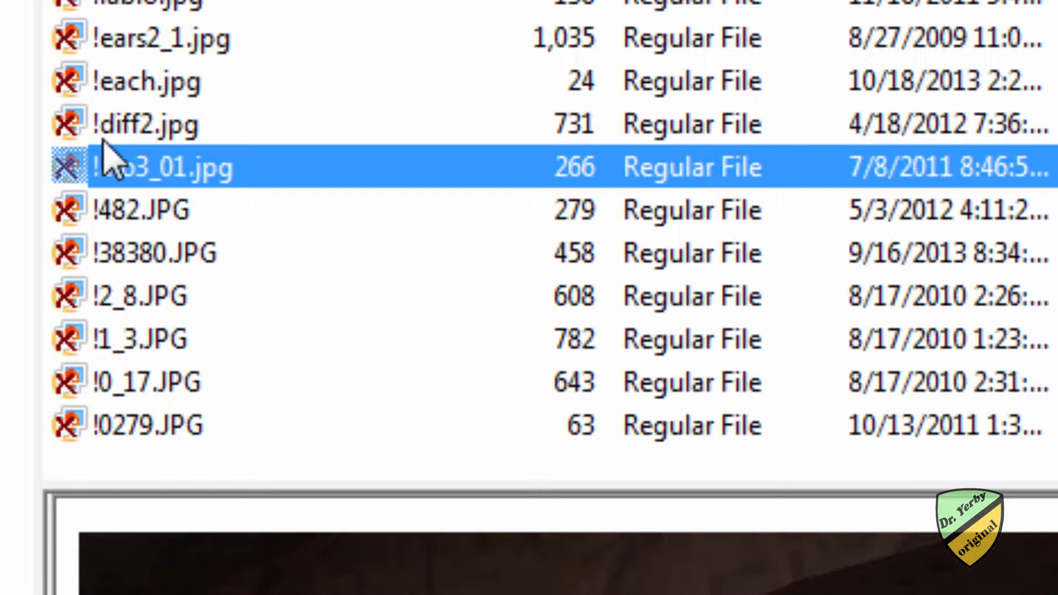
pyautogui.click(145, 81)
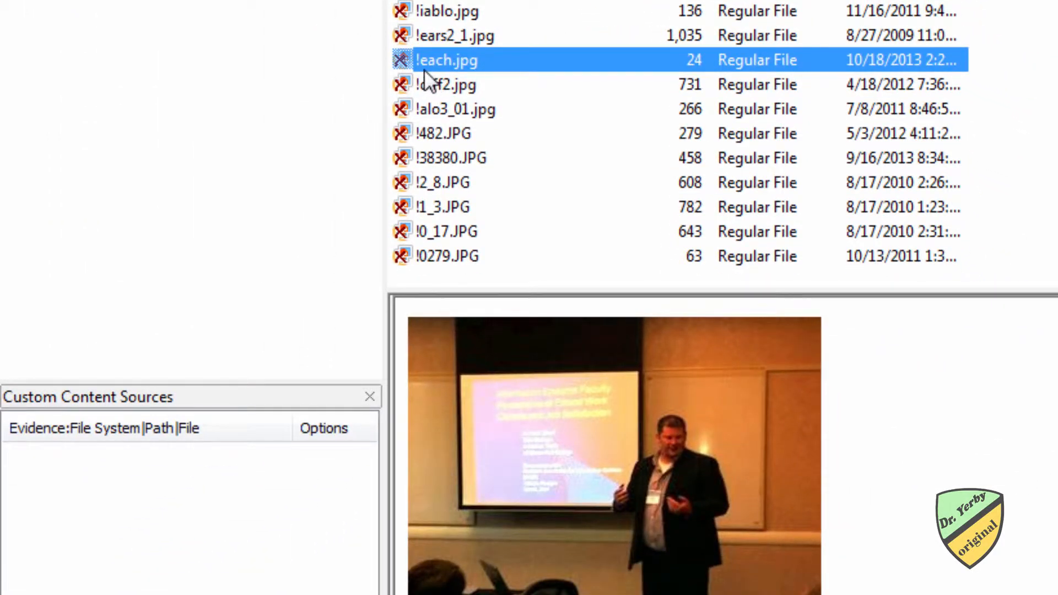
pyautogui.moveTo(456, 78)
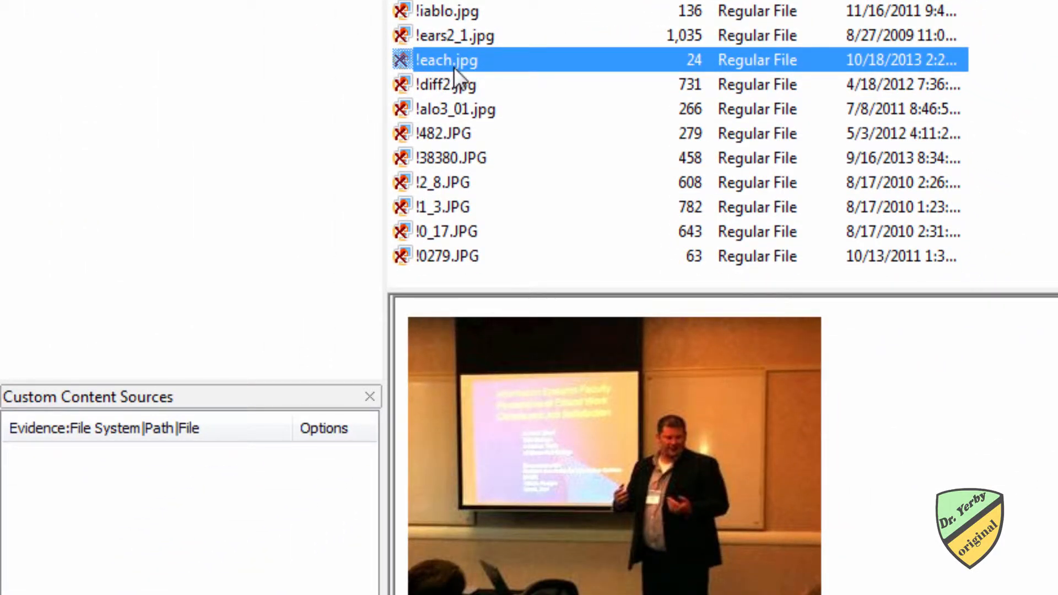
pyautogui.moveTo(688, 483)
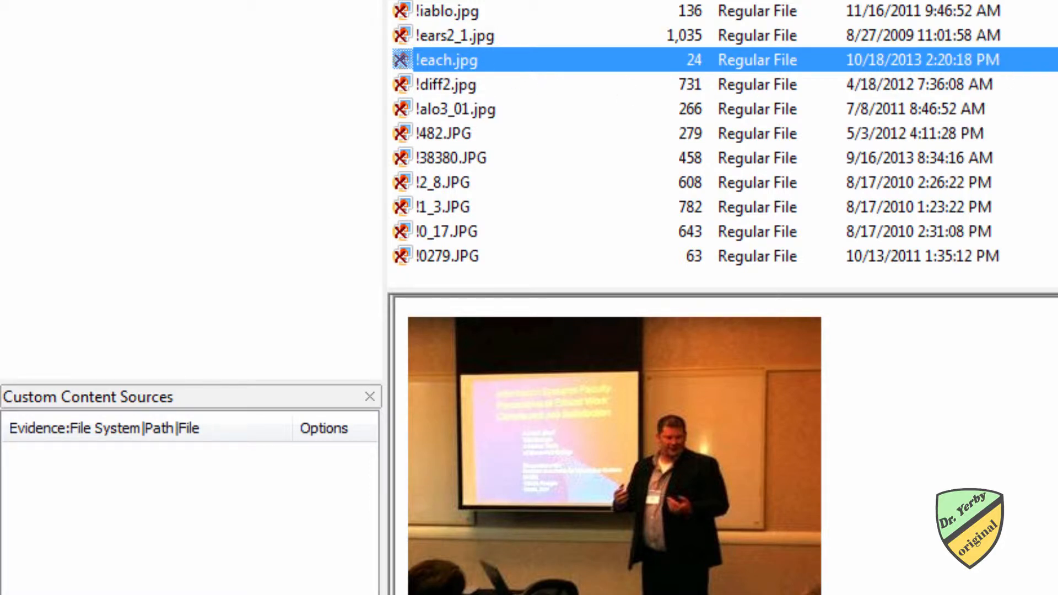
pyautogui.click(400, 351)
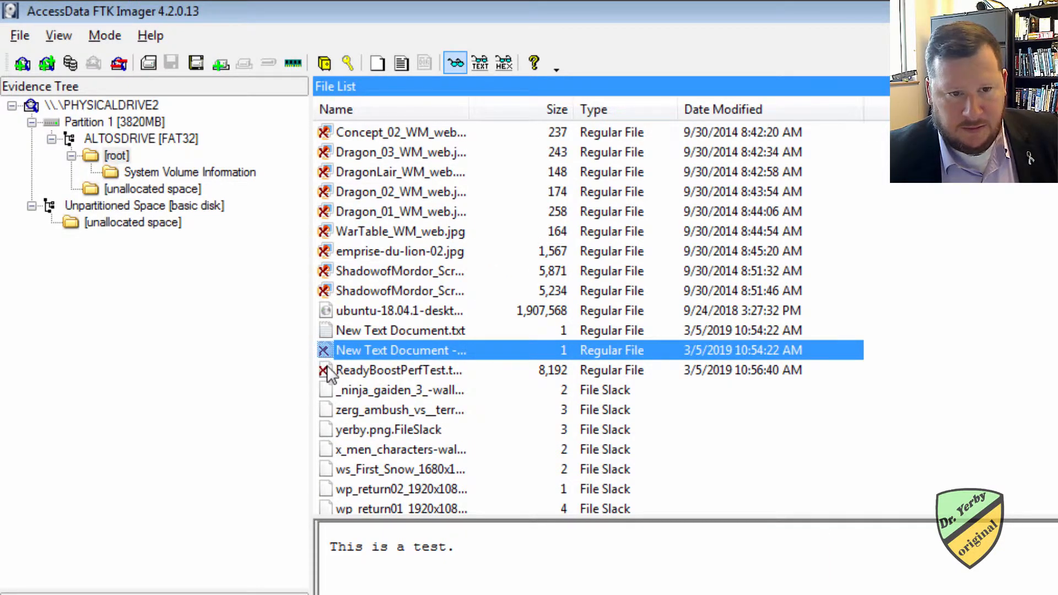
# Step: Preview New Text Document.txt, the ubuntu file and both ShadowofMordor screenshots, then show properties
pyautogui.click(400, 330)
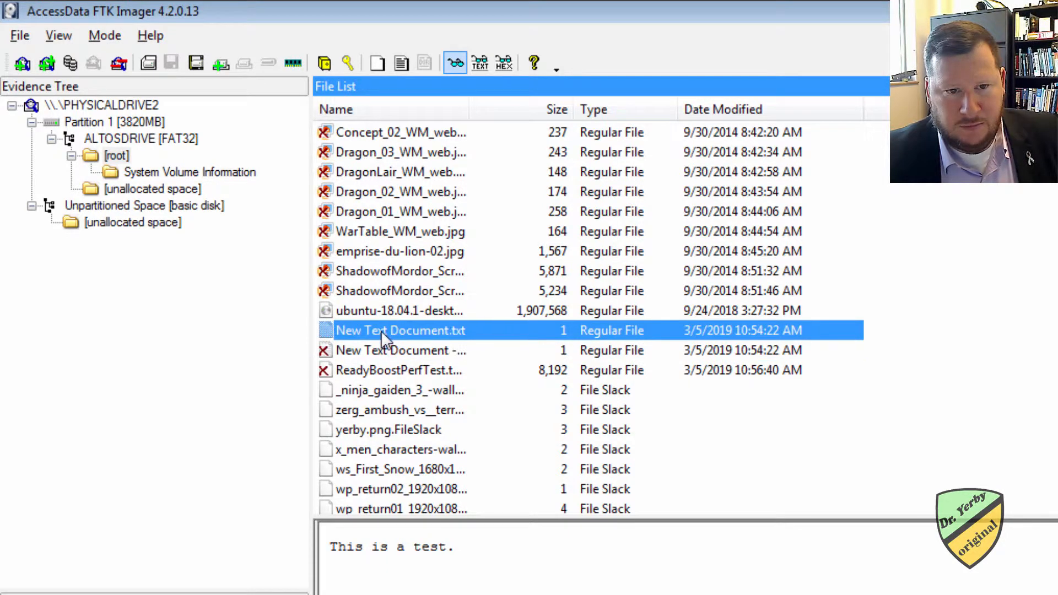
pyautogui.moveTo(392, 341)
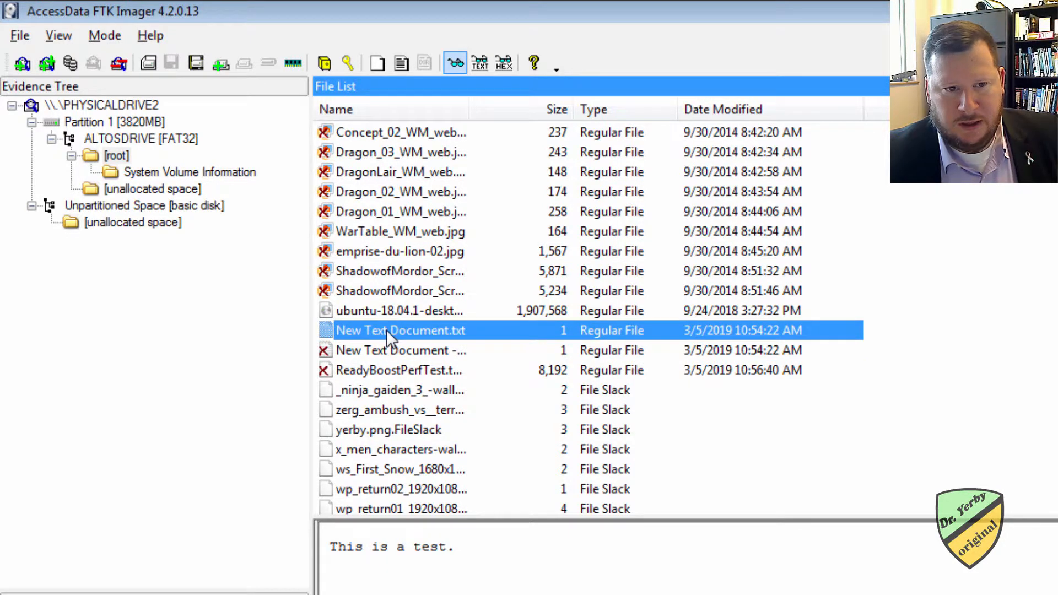
pyautogui.click(401, 310)
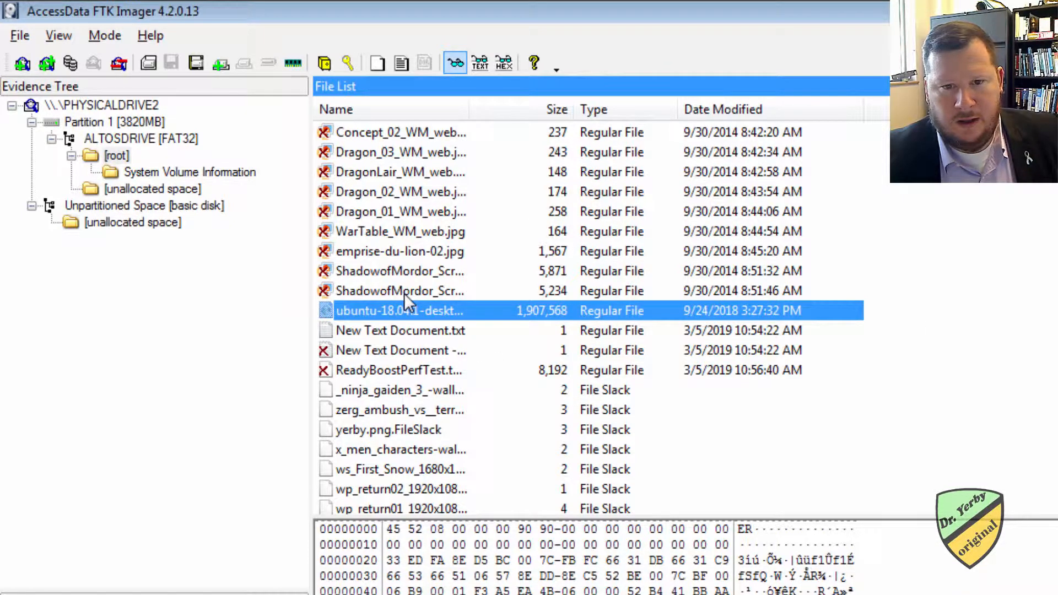
pyautogui.click(400, 291)
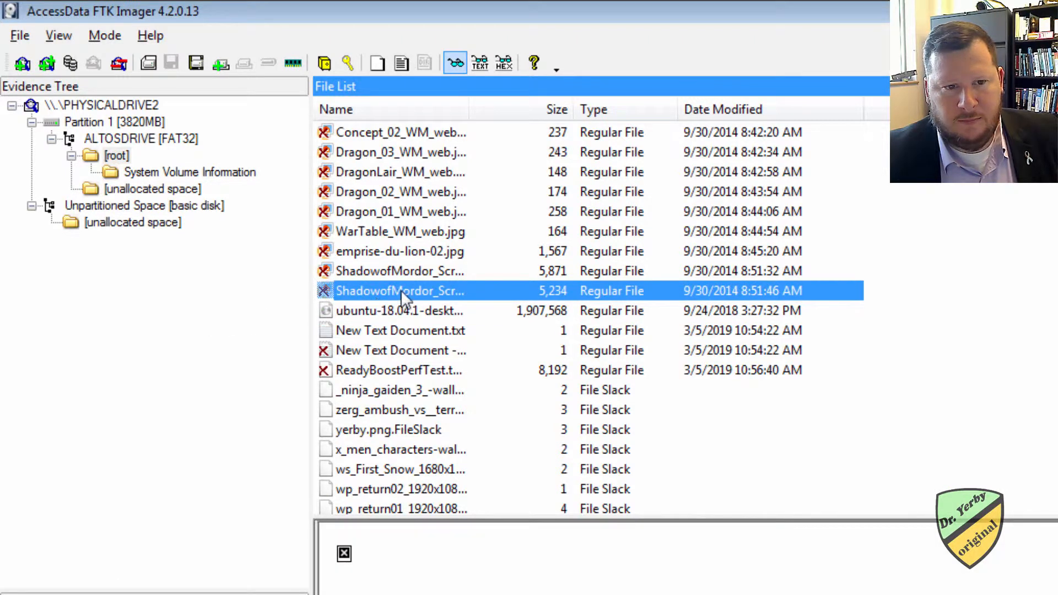
pyautogui.moveTo(783, 291)
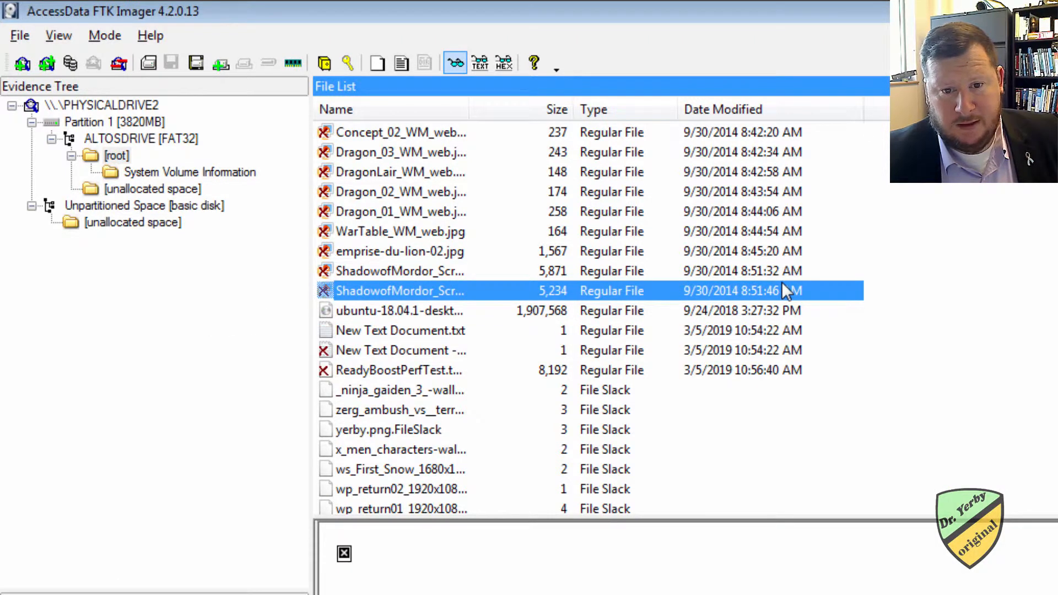
pyautogui.click(400, 270)
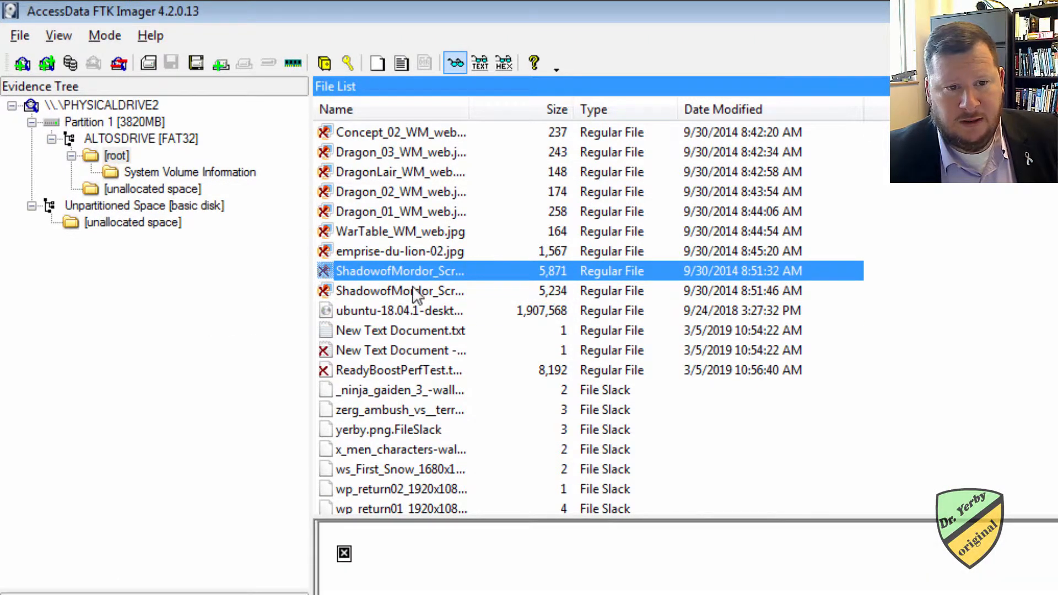
pyautogui.click(399, 251)
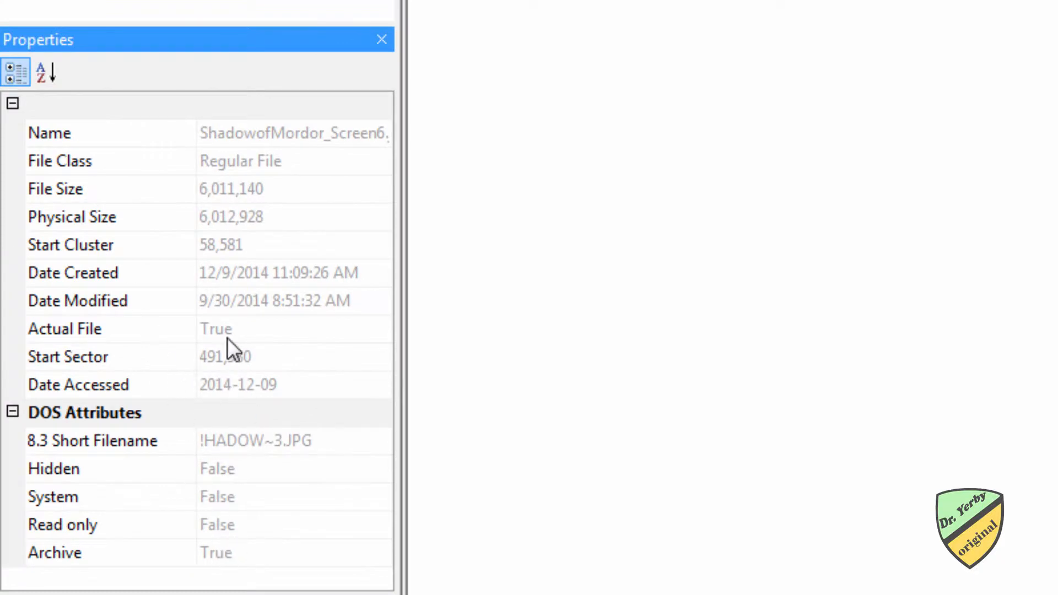
pyautogui.moveTo(213, 294)
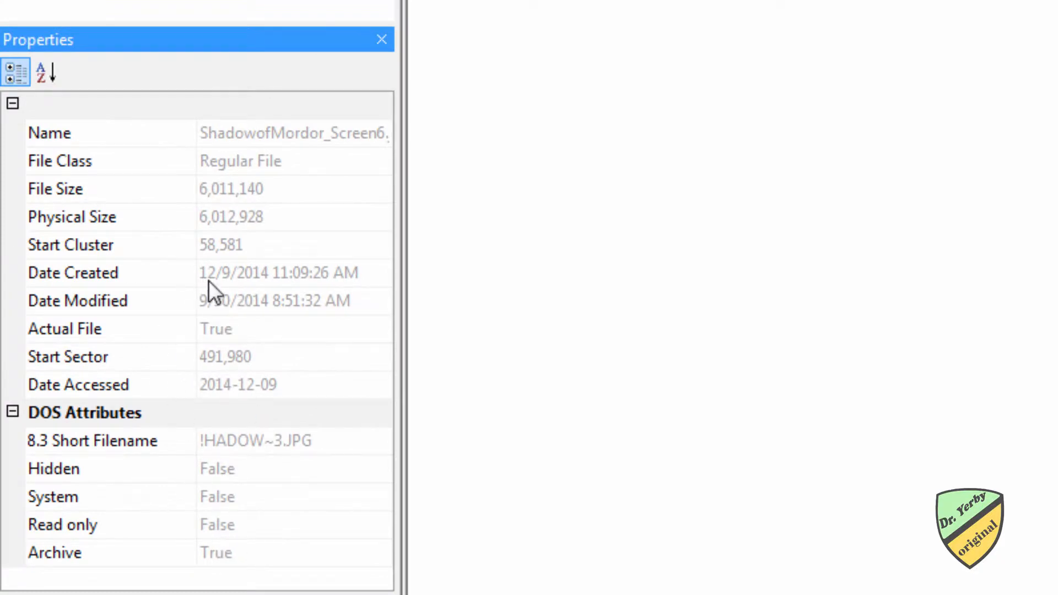
pyautogui.moveTo(267, 369)
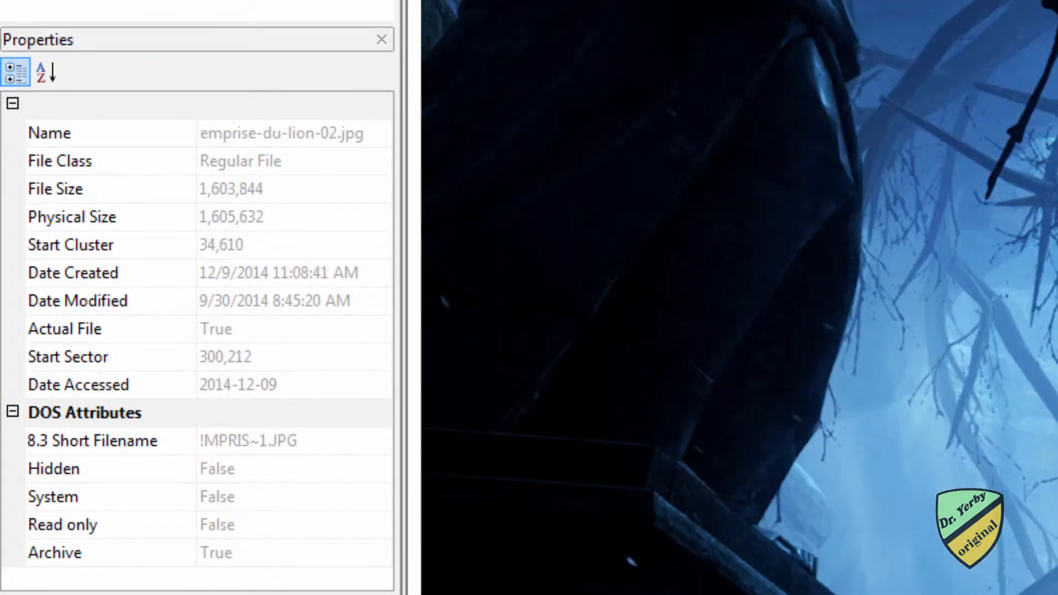
# Step: Review properties and previews of deleted Dragon_01_WM_web.jpg and gears2_12.jpg
pyautogui.click(229, 156)
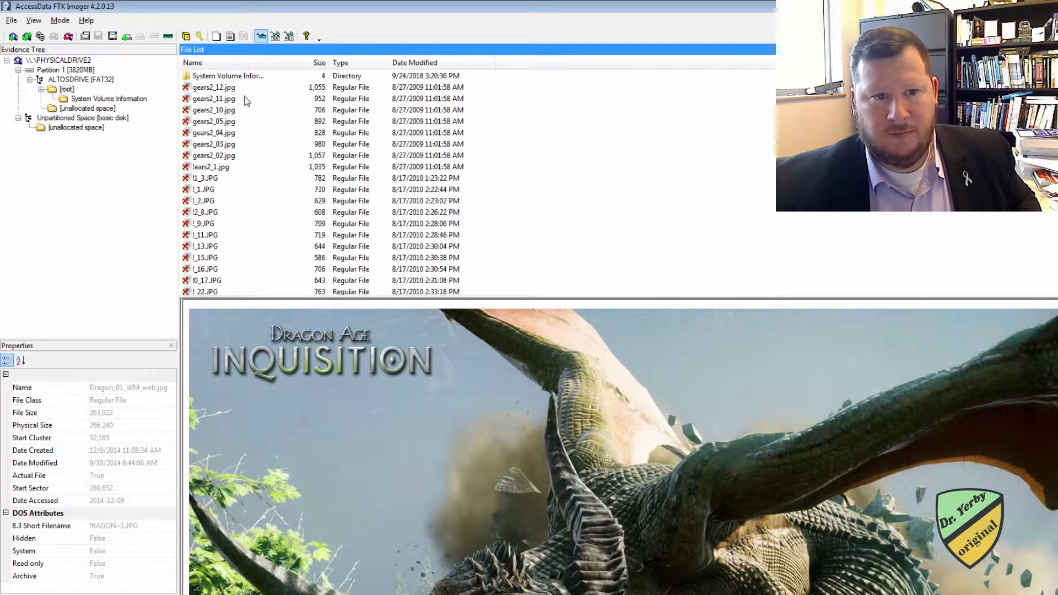
pyautogui.click(214, 88)
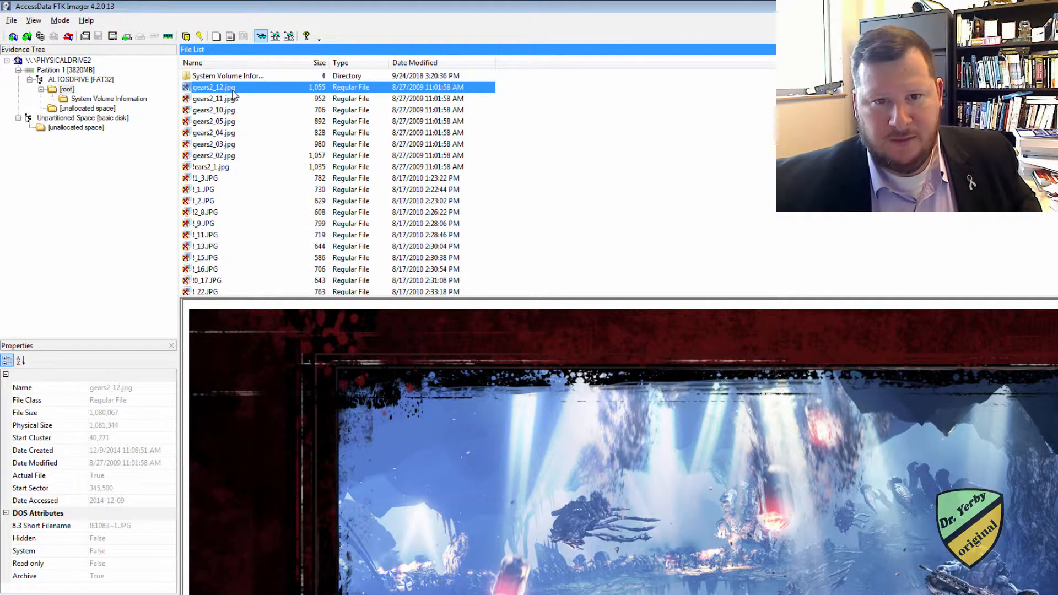